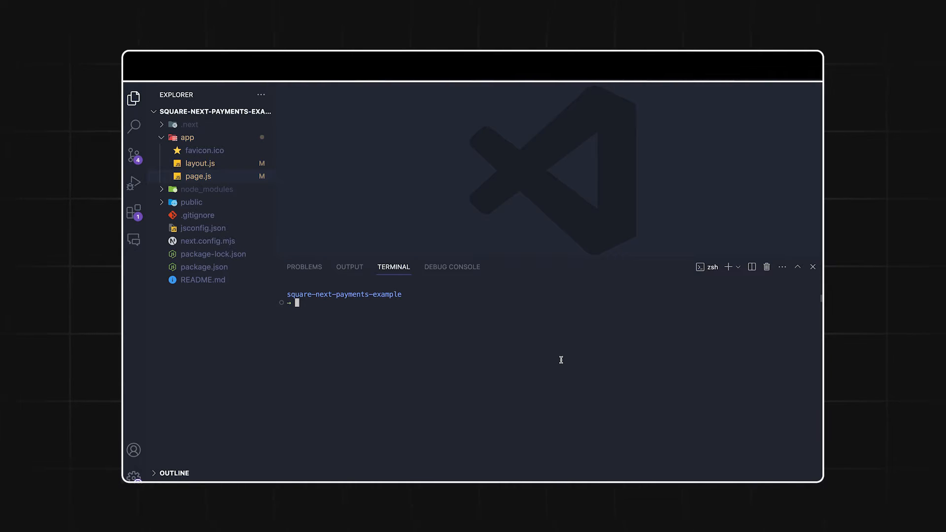
# Install react-square-web-payments-sdk with npm and hide the terminal panel
pyautogui.write('npm install react-square-web-payments-sdk')
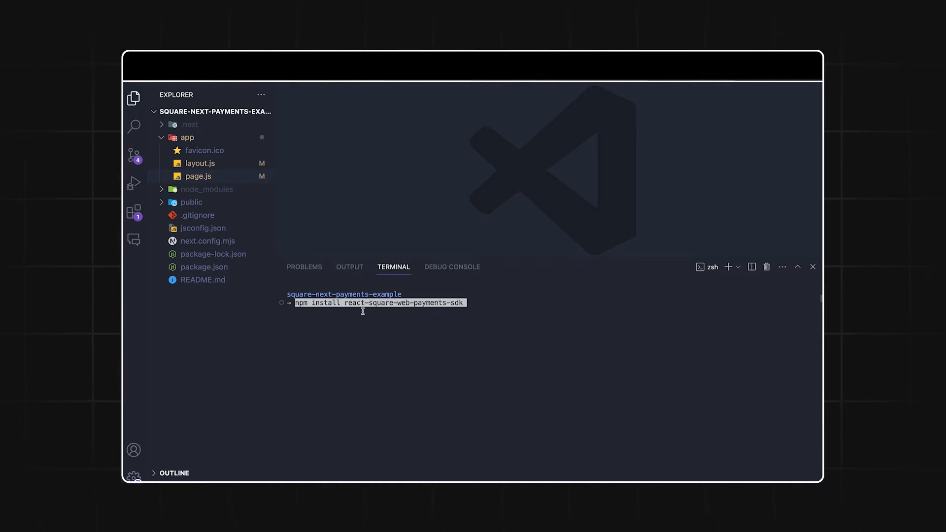
pyautogui.press('Return')
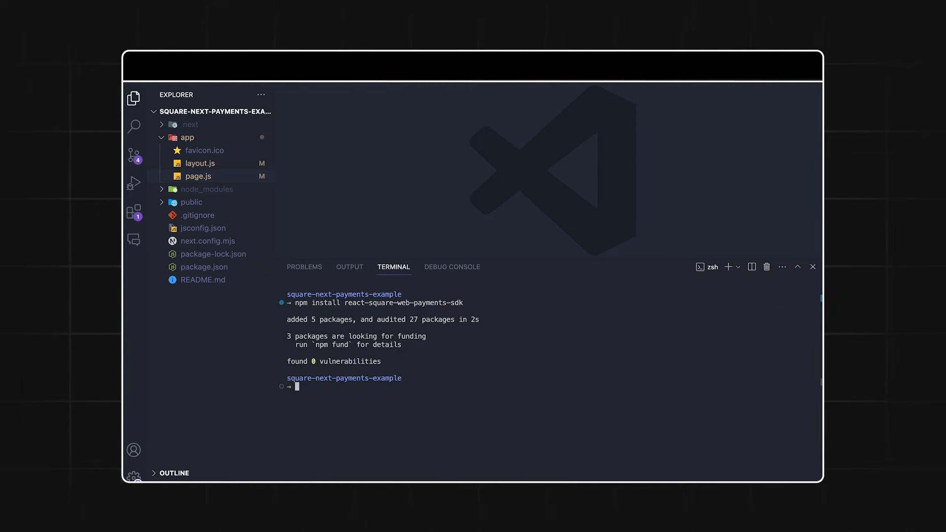
pyautogui.click(198, 176)
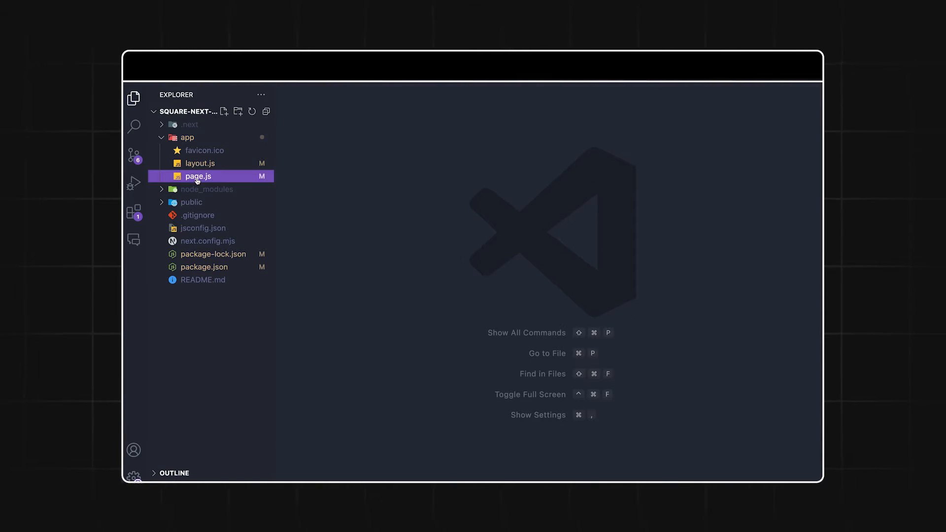
# Import CreditCard and PaymentForm from react-square-web-payments-sdk at the top of page.js
pyautogui.click(198, 177)
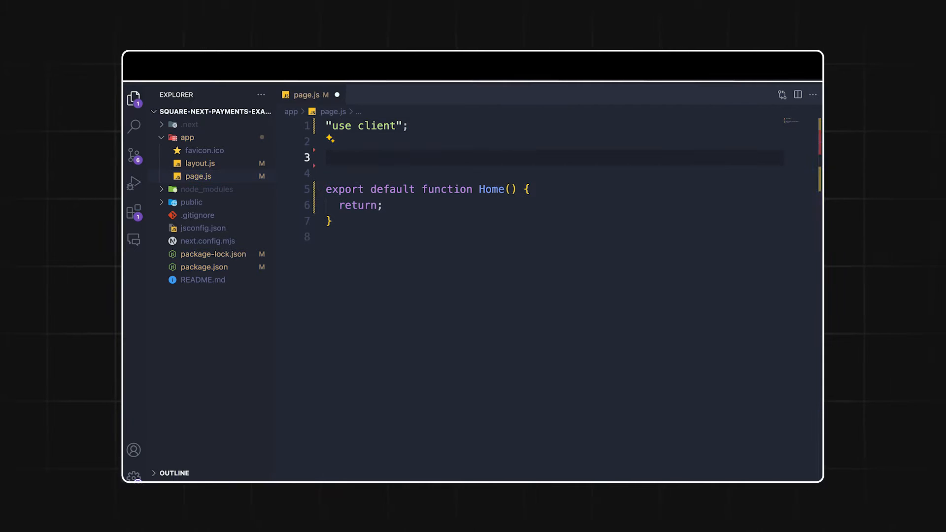
pyautogui.write('import { CreditCard, PaymentForm } from "react-square-web-payments-sdk";')
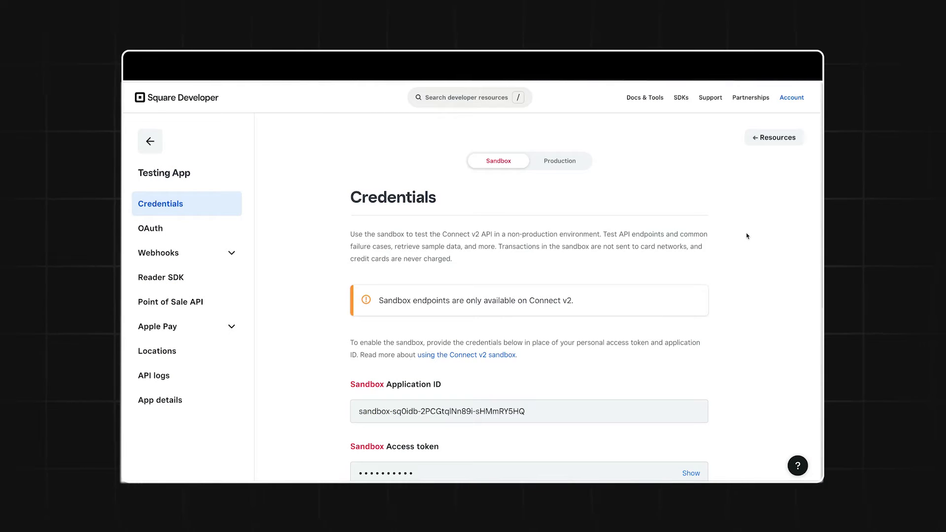
pyautogui.scroll(-3)
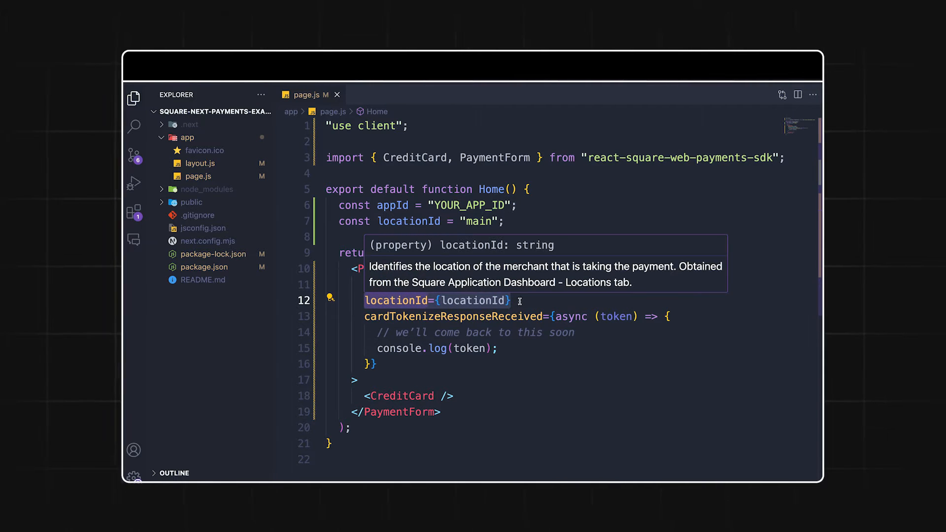
pyautogui.click(479, 220)
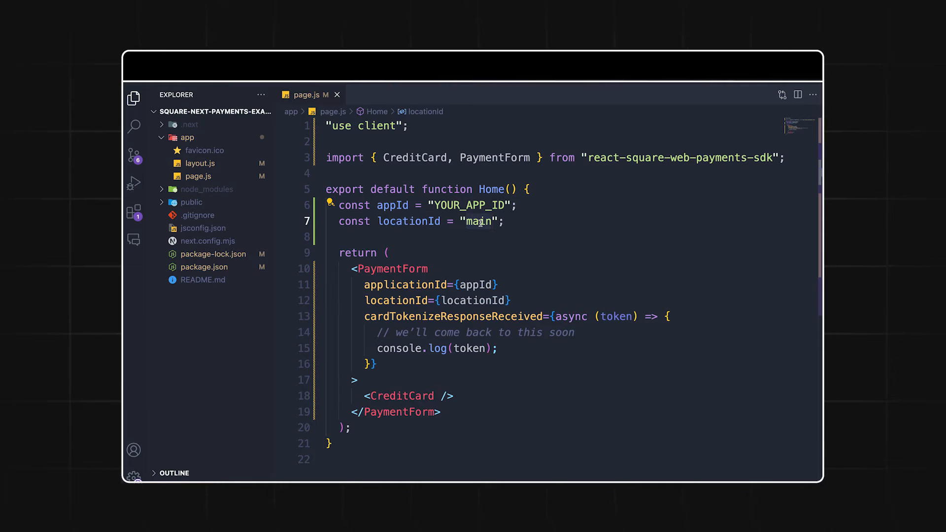
pyautogui.click(541, 253)
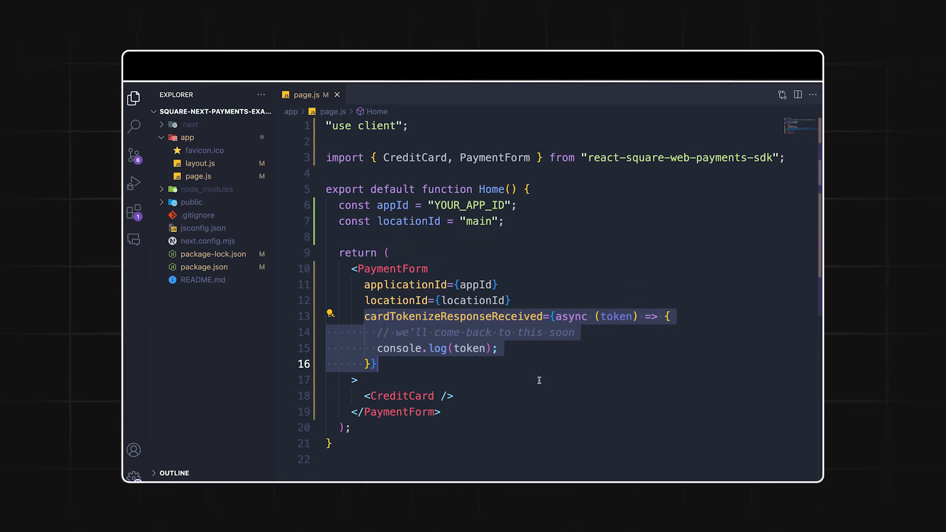
pyautogui.moveTo(565, 380)
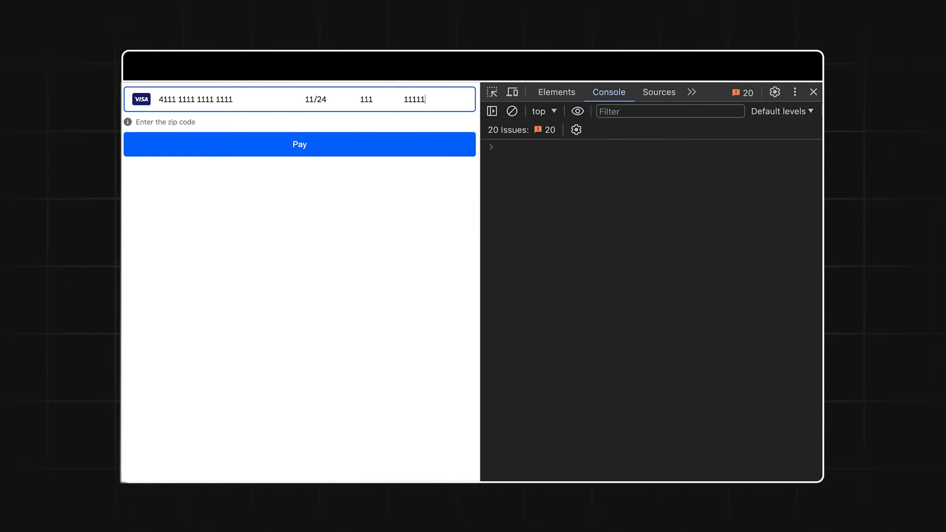
pyautogui.click(300, 144)
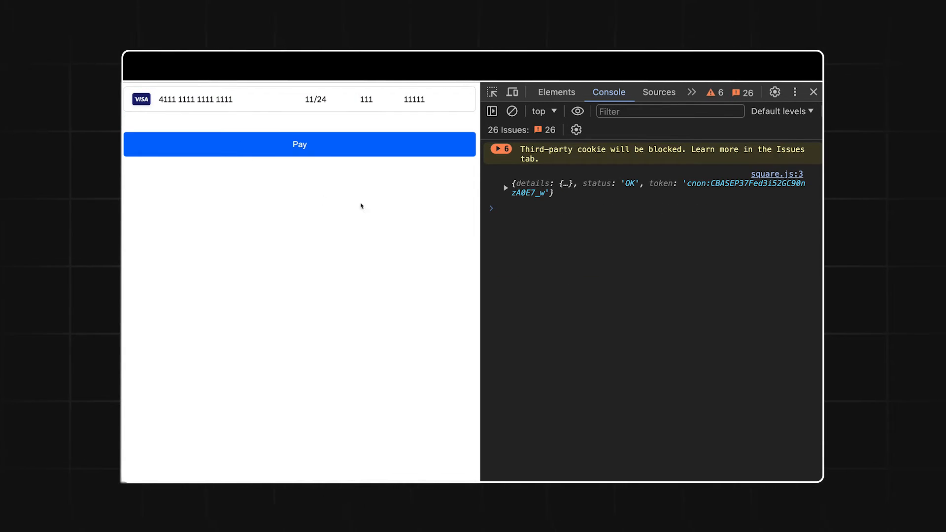
pyautogui.click(505, 187)
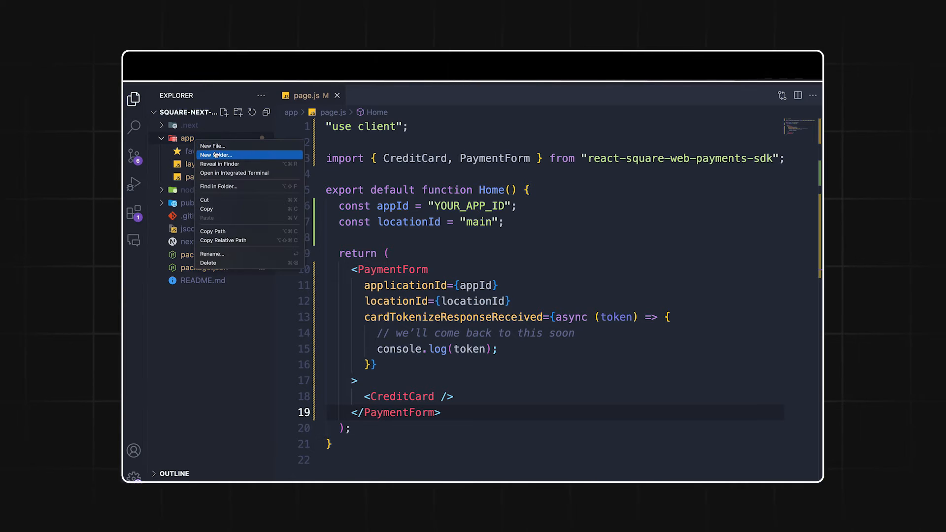
# Create app/actions/actions.js starting with the "use server" directive
pyautogui.click(216, 155)
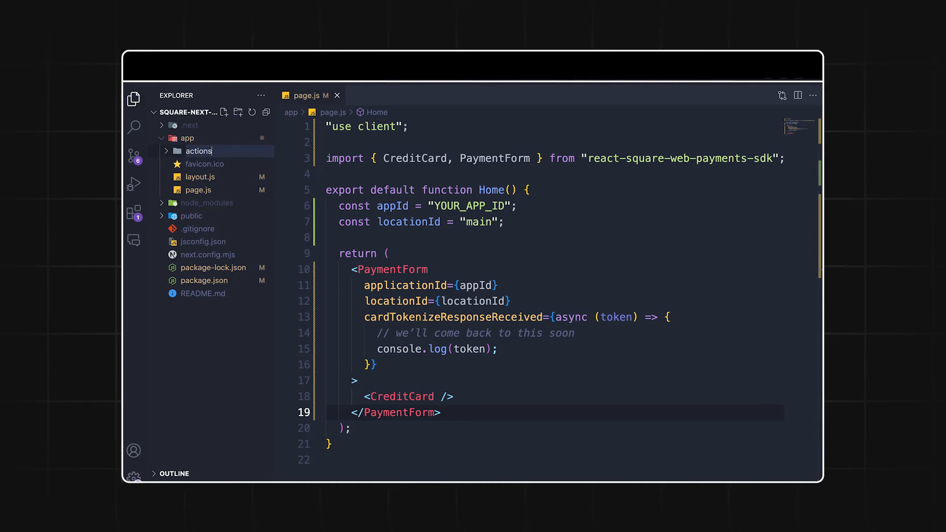
pyautogui.rightClick(198, 150)
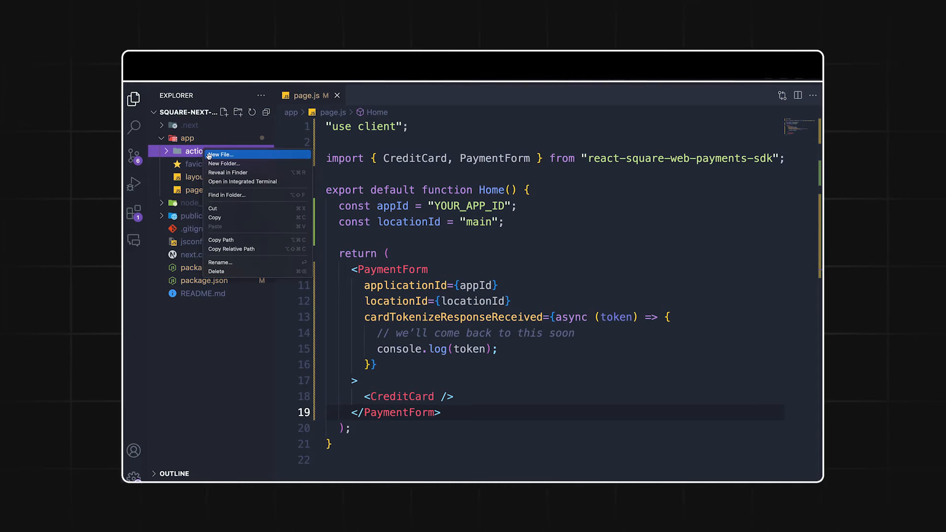
pyautogui.click(221, 154)
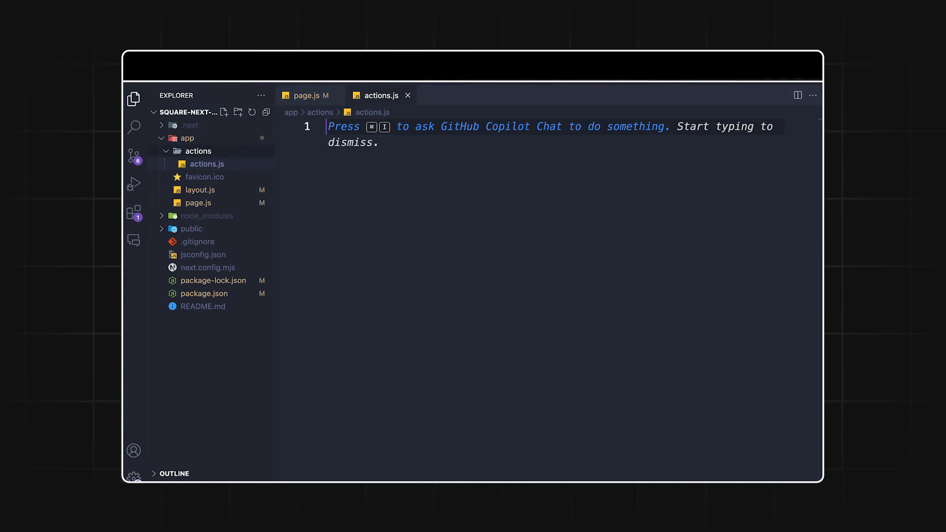
pyautogui.write('"use server";')
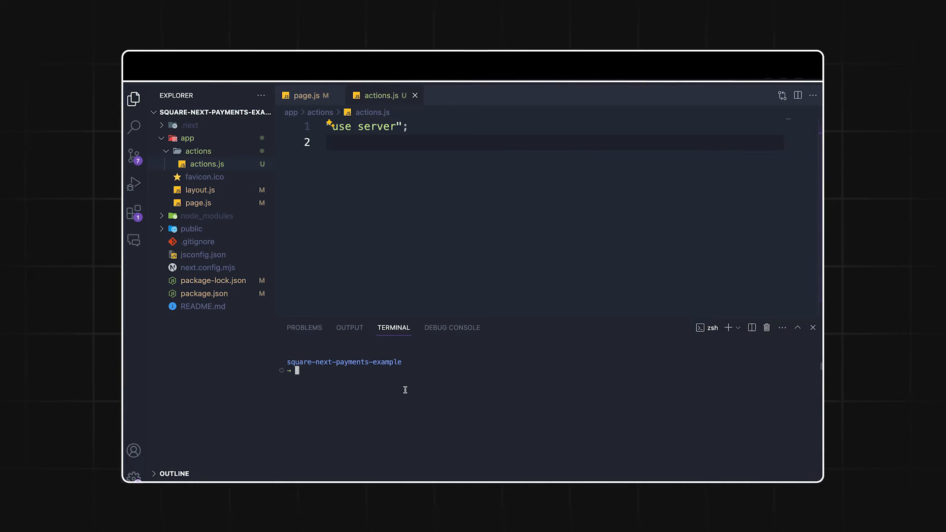
# Install the square package with npm for the sandbox payments client
pyautogui.write('npm install square')
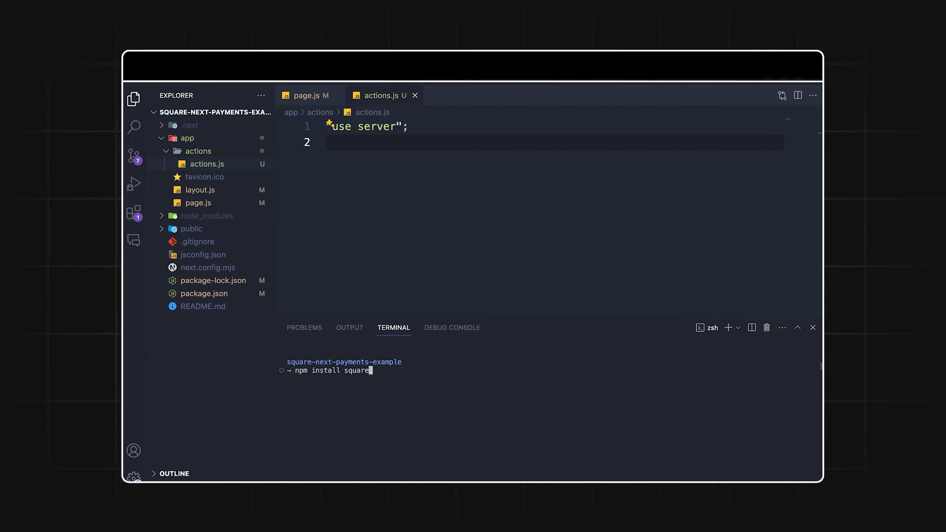
pyautogui.press('Return')
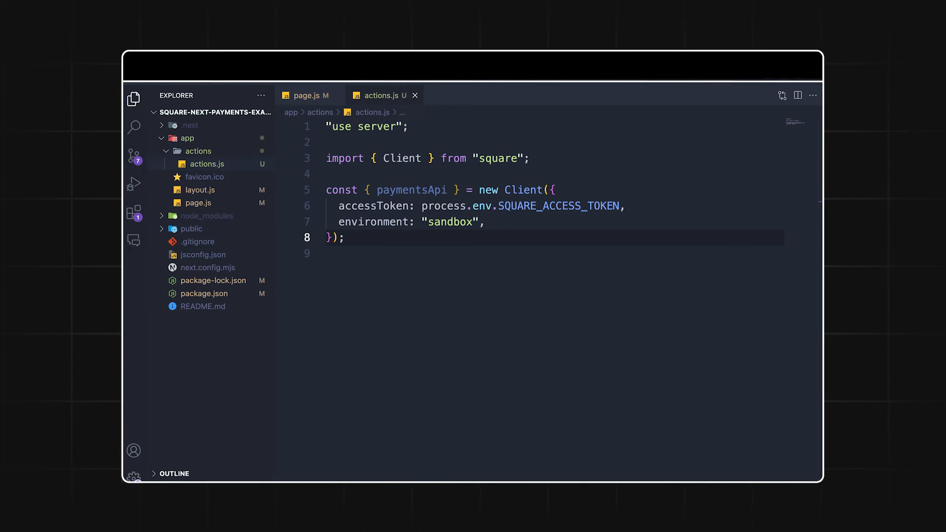
pyautogui.moveTo(187, 290)
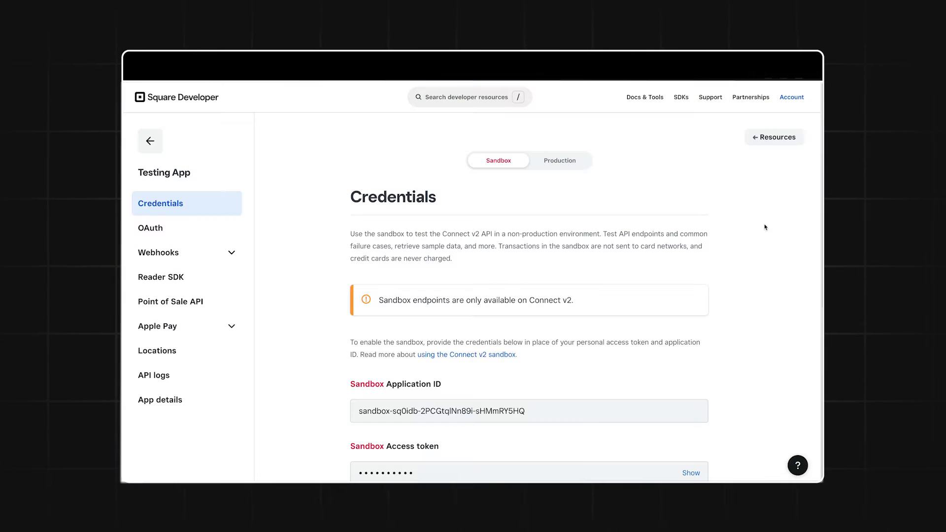
pyautogui.scroll(-3)
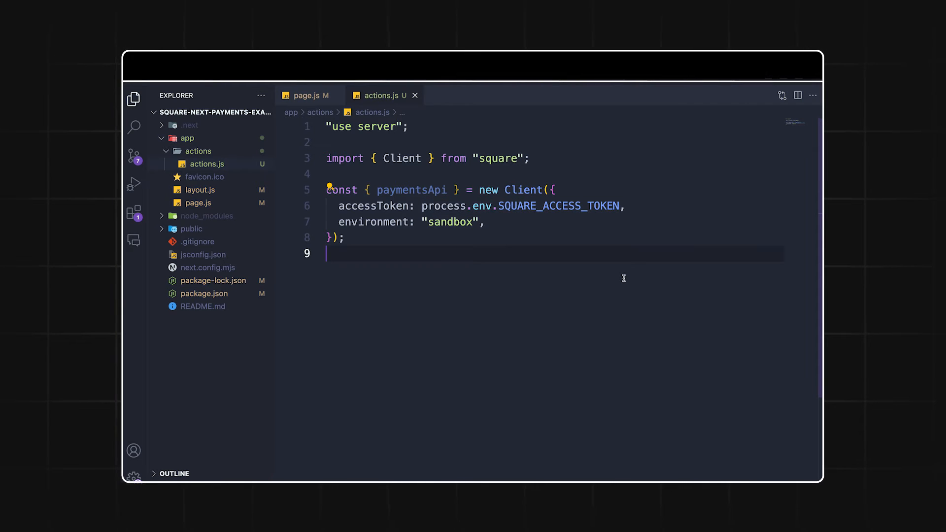
# Create a root .env file containing SQUARE_ACCESS_TOKEN=your-square-access-token
pyautogui.rightClick(216, 349)
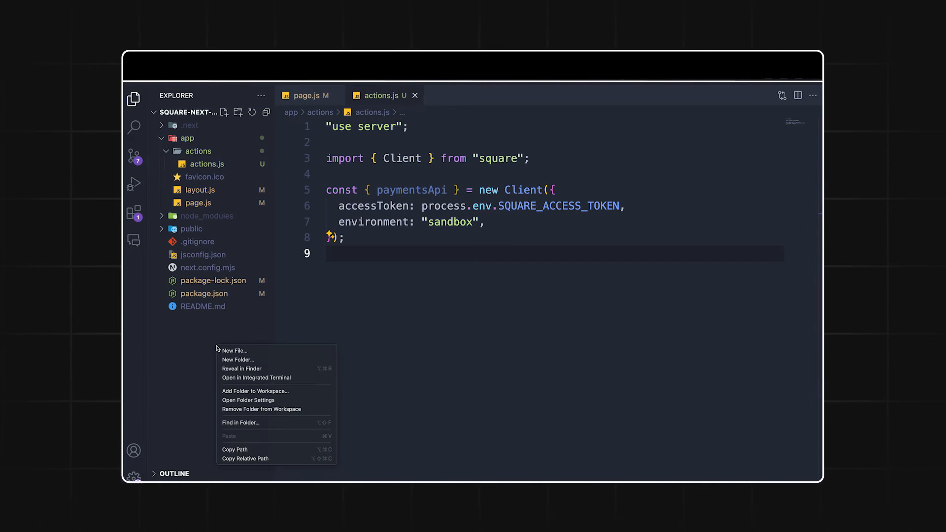
pyautogui.click(234, 351)
pyautogui.write('.env')
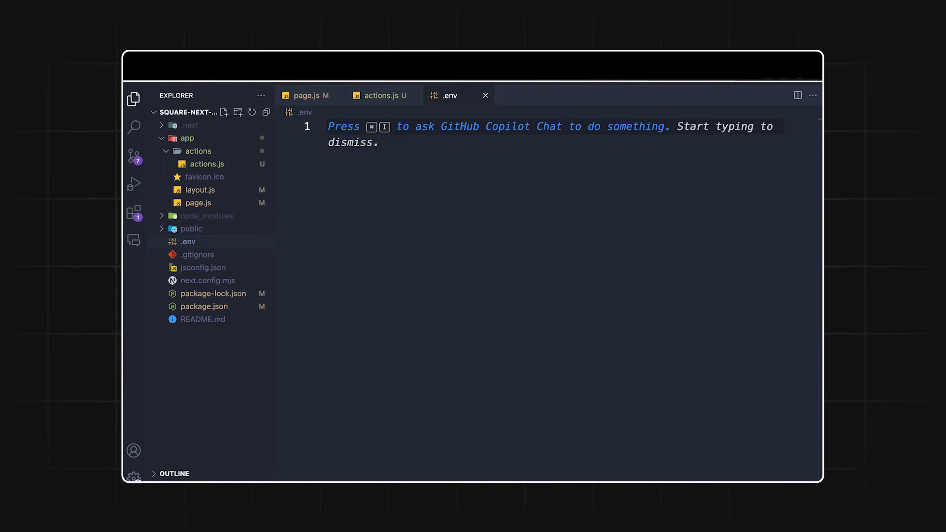
pyautogui.write('SQUARE_ACCESS_TOKEN=your-square-access-token')
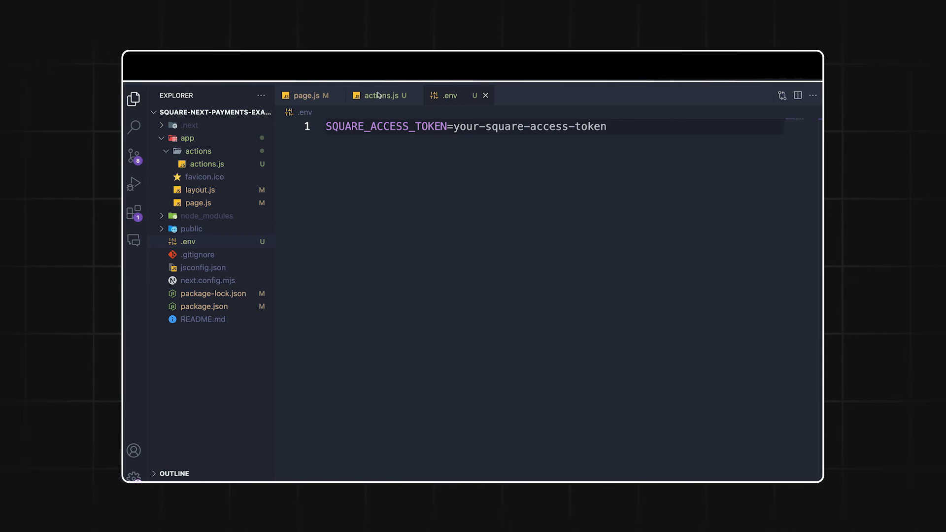
# Write submitPayment(sourceId) in actions.js creating a 100-cent USD payment with a random idempotency key
pyautogui.click(382, 96)
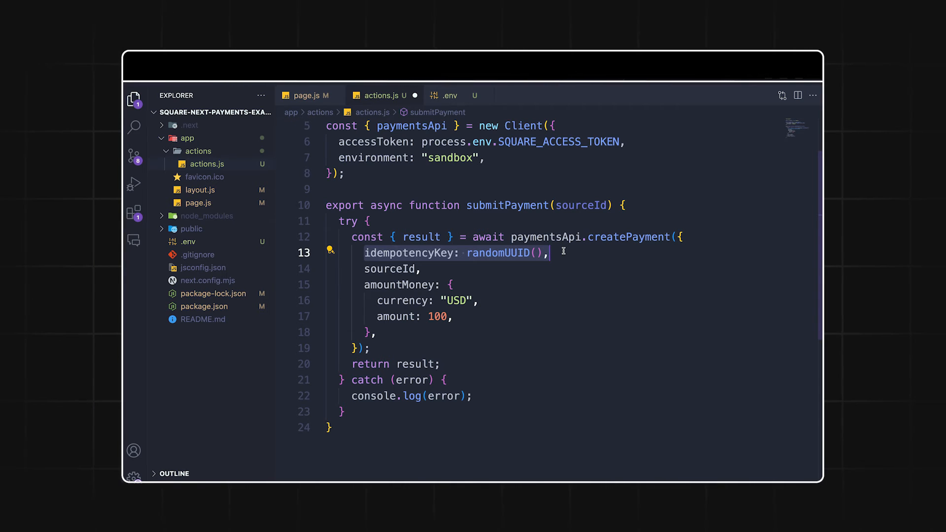
pyautogui.moveTo(392, 269)
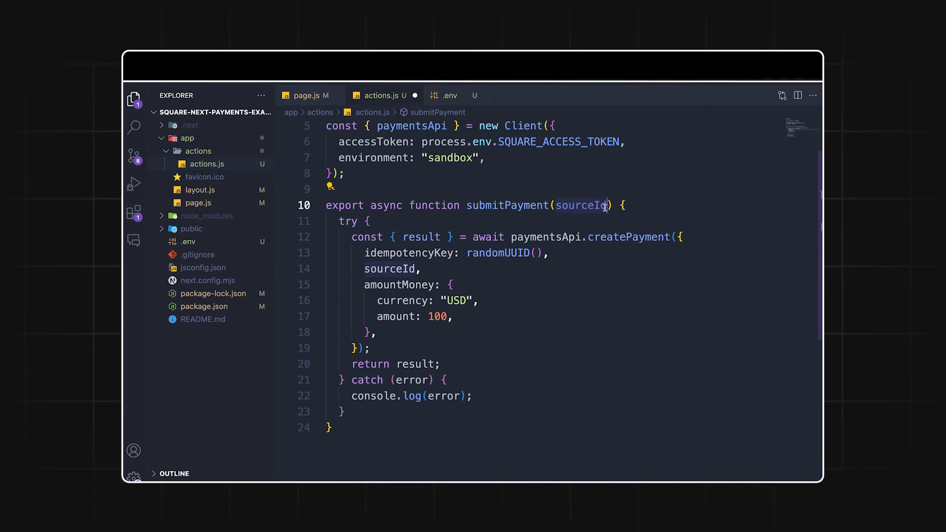
pyautogui.moveTo(603, 276)
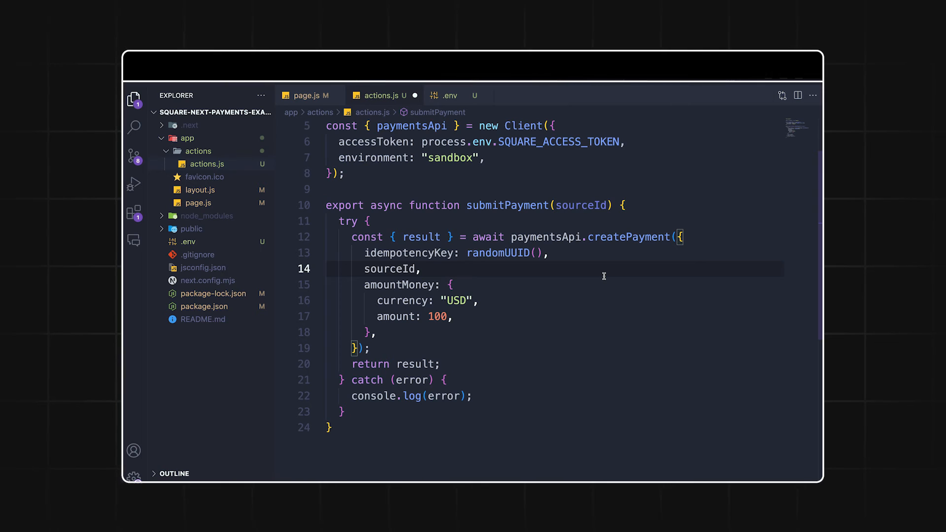
pyautogui.moveTo(480, 287)
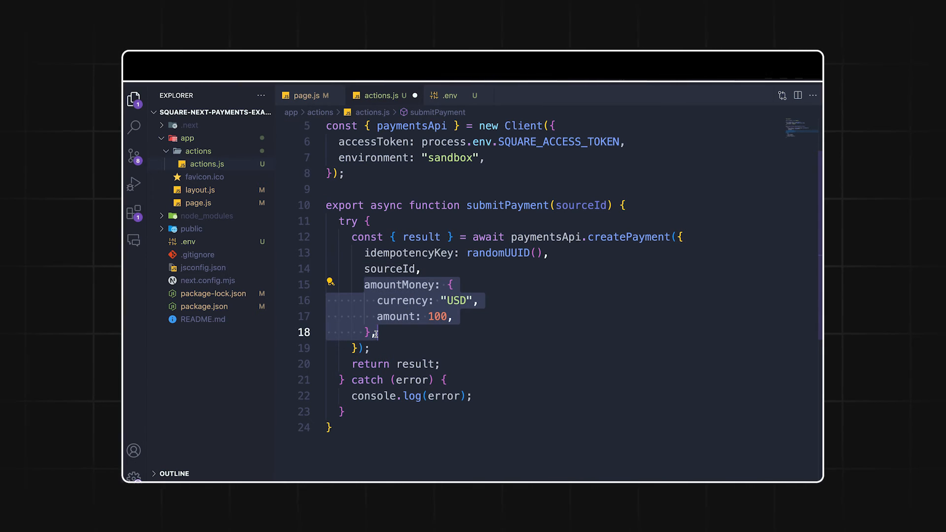
pyautogui.moveTo(473, 342)
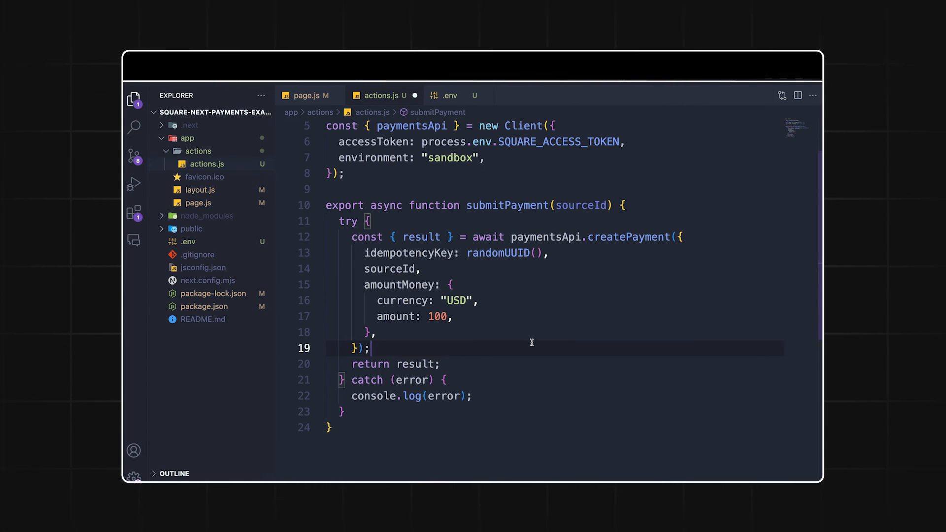
pyautogui.click(305, 96)
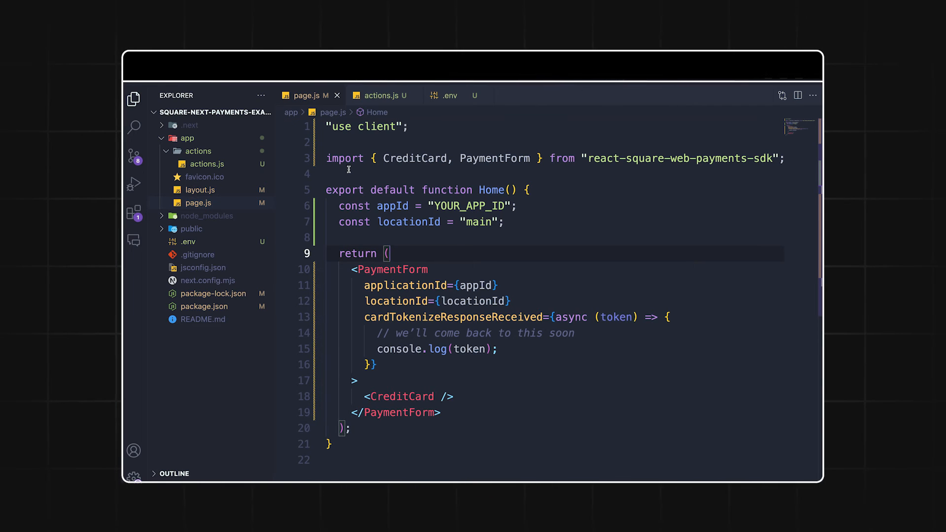
# Import submitPayment from ./actions/actions and await submitPayment(token.token) in the token callback
pyautogui.write('import { submitPayment } from "./actions/actions";')
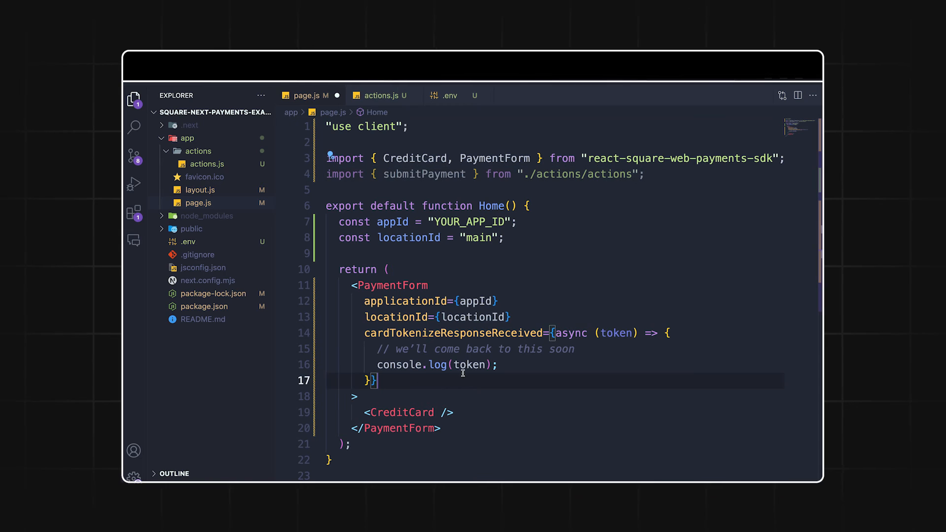
pyautogui.write('const result = await submitPayment(token.token);')
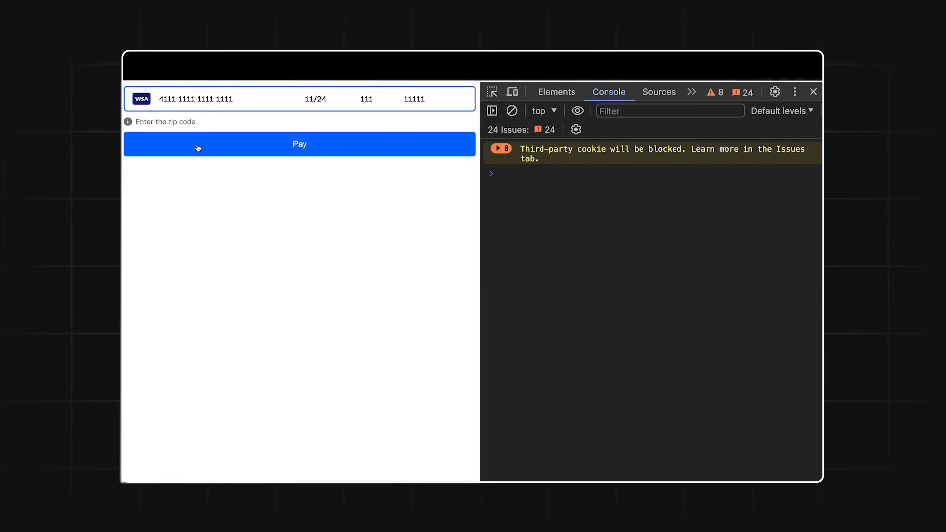
# Pay with the test Visa card and expand the logged COMPLETED 100-cent USD payment object
pyautogui.click(299, 144)
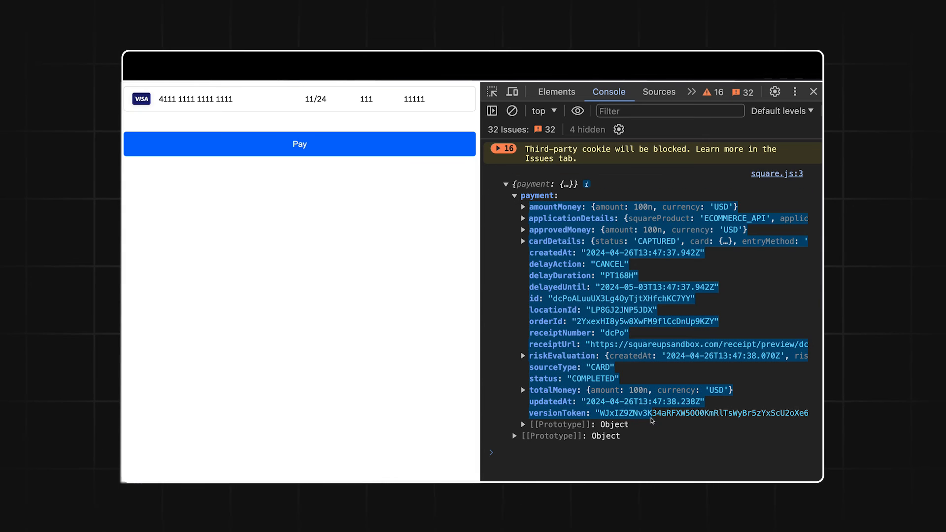
pyautogui.click(515, 436)
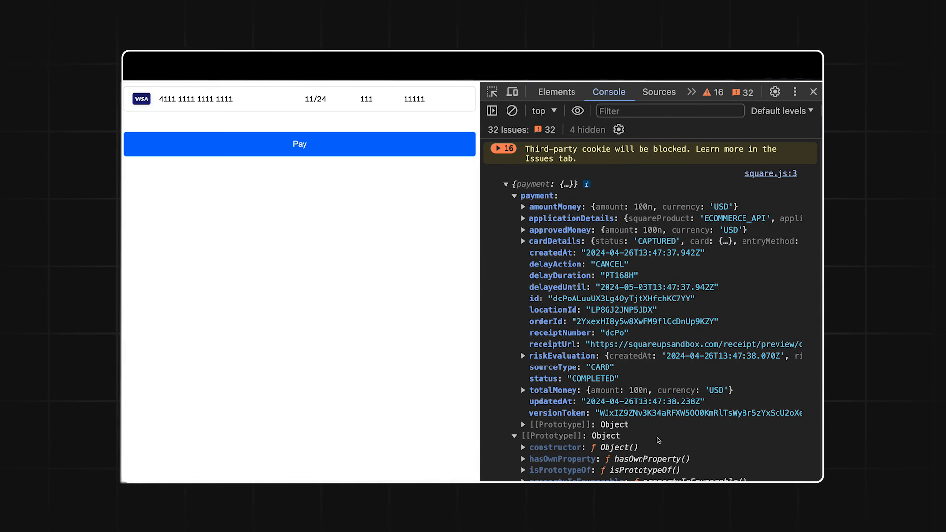